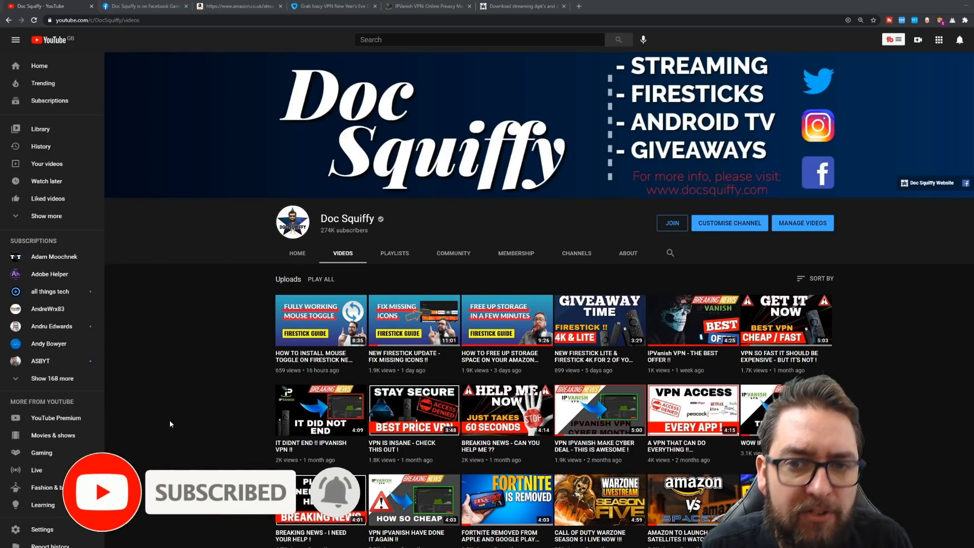
mouse_move(515, 377)
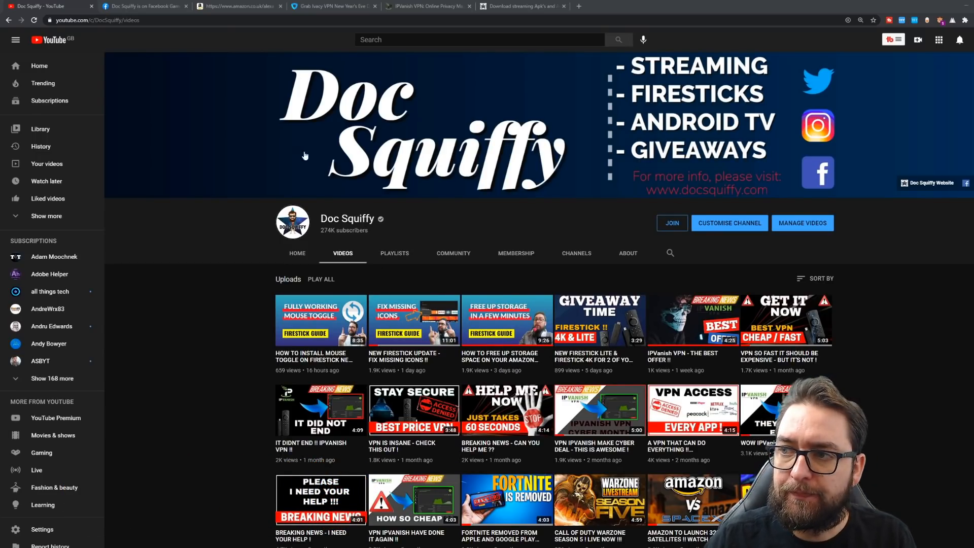
- Switch to the Facebook Gaming tab showing the creator's Warzone stream and About details
click(143, 5)
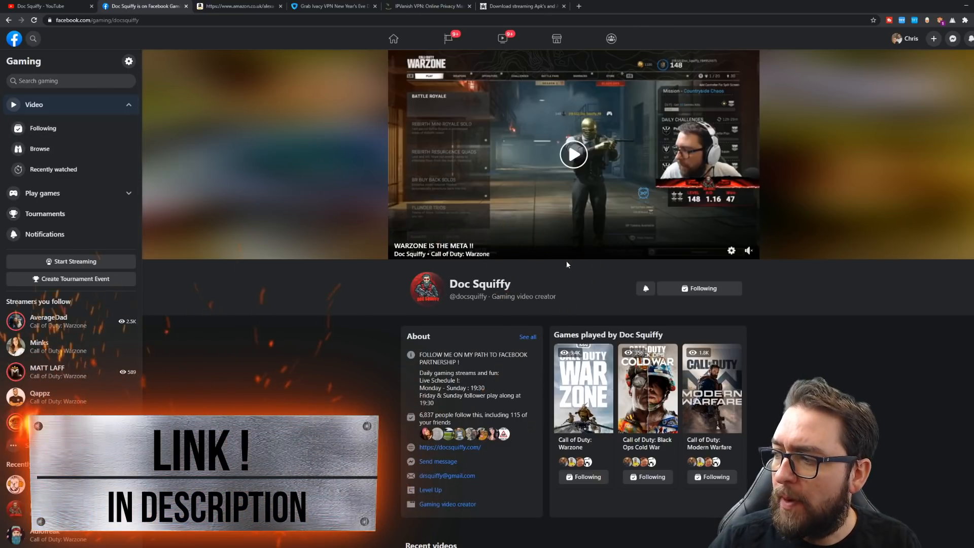
mouse_move(645, 288)
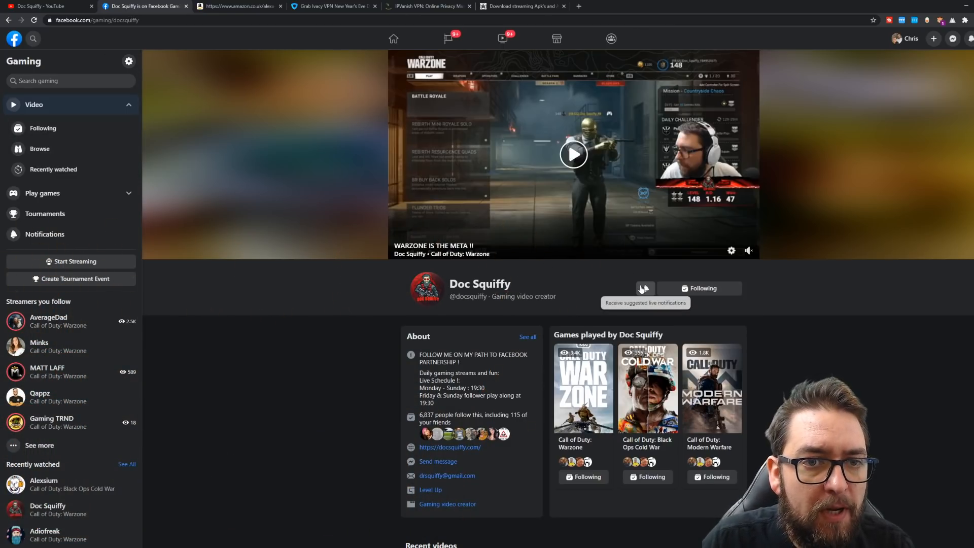
click(47, 5)
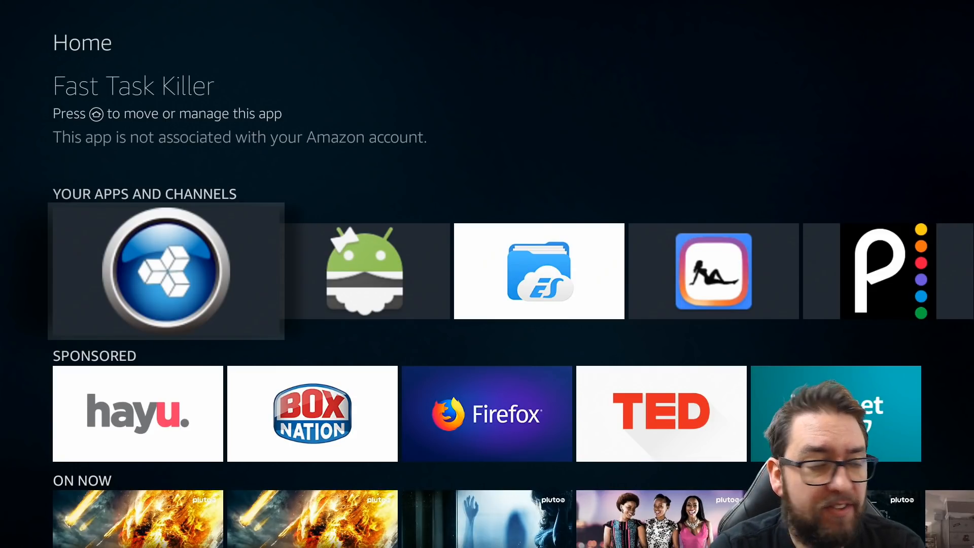
click(166, 270)
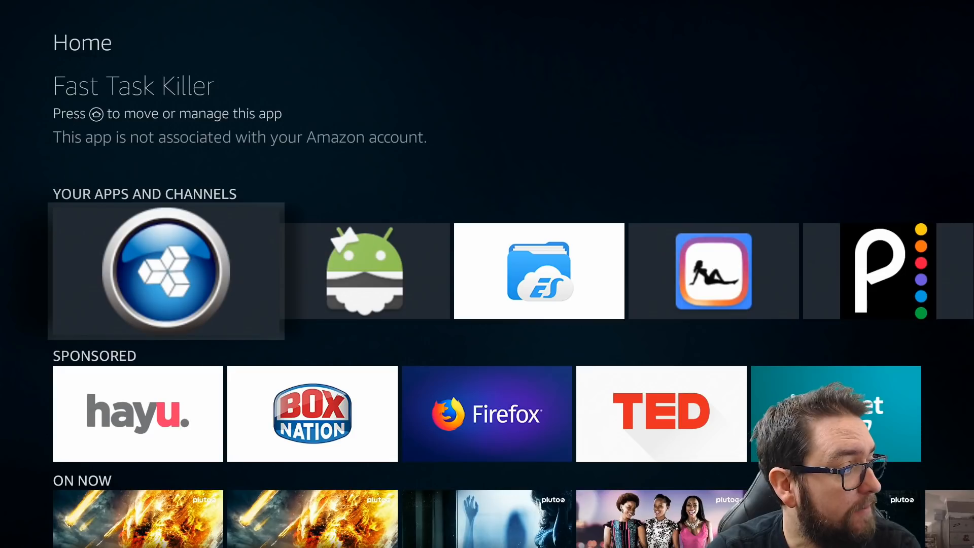
click(166, 271)
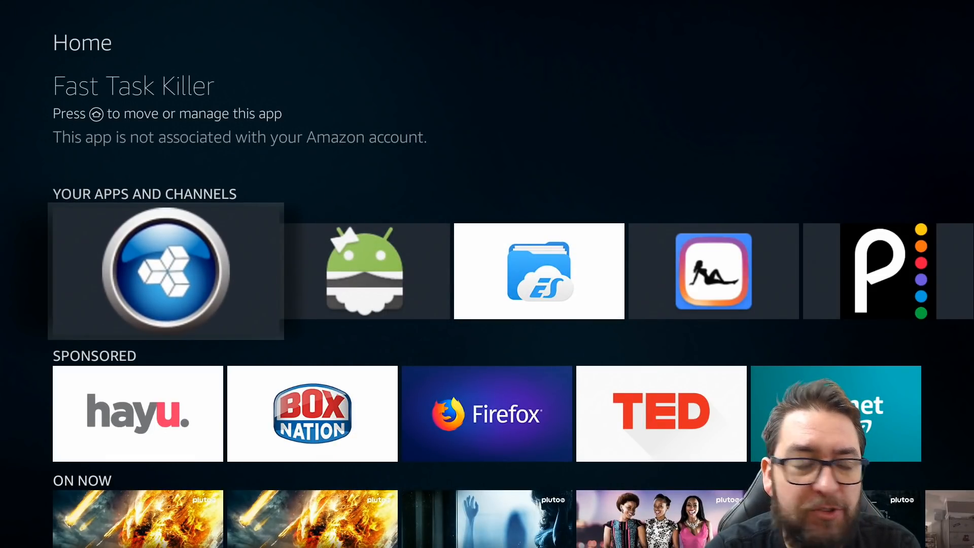
click(165, 271)
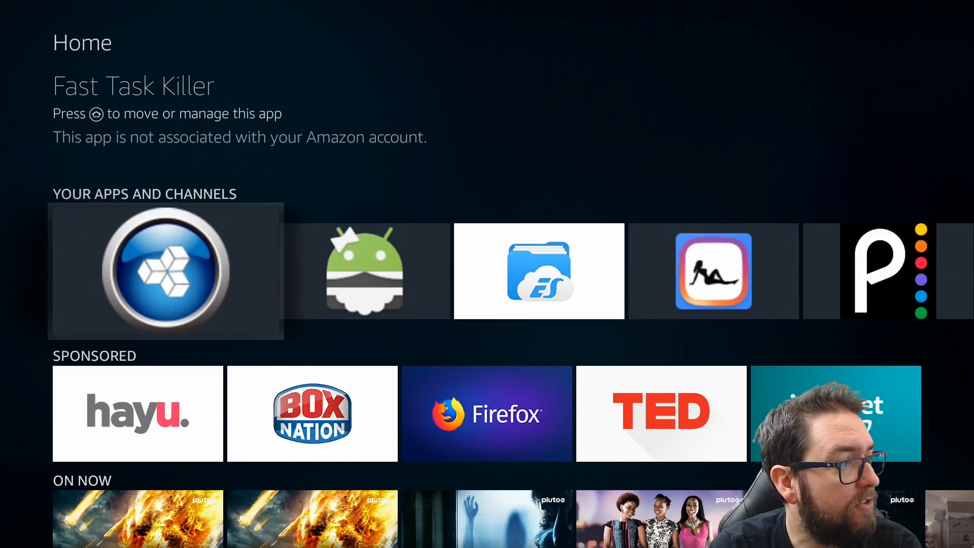
click(165, 269)
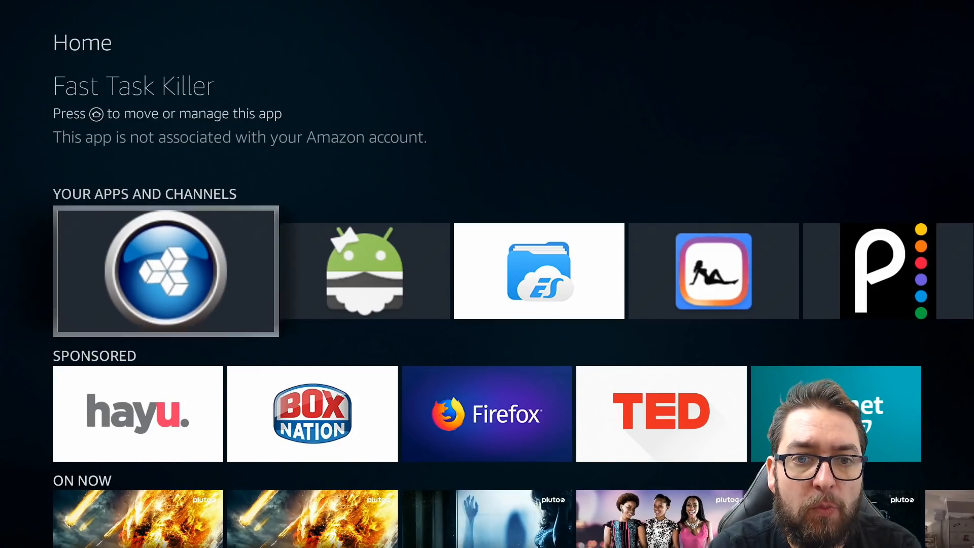
- Return to the Fire TV Home screen with Downloader first in the Recent row
click(166, 270)
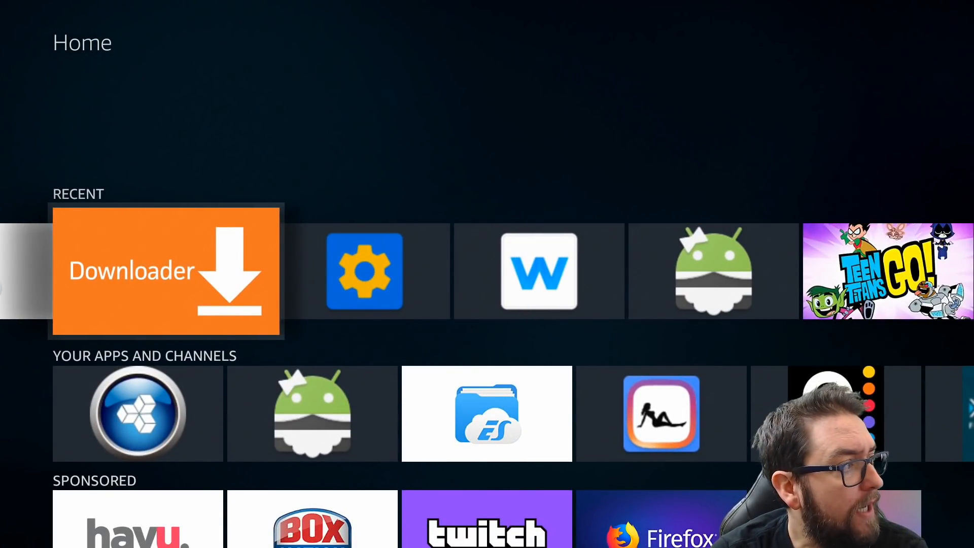
- Search for 'DOW' on the on-screen letters and pick the Downloader suggestion
click(62, 42)
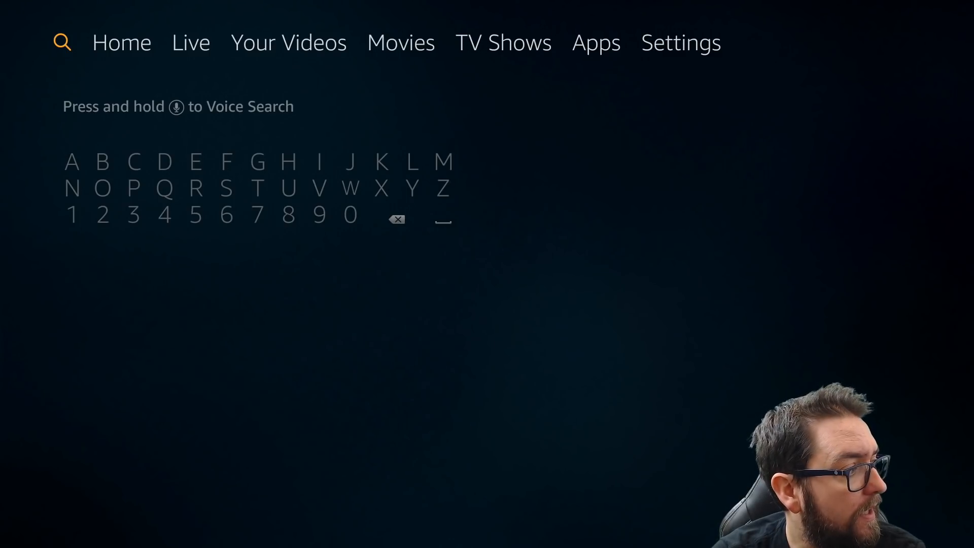
click(164, 161)
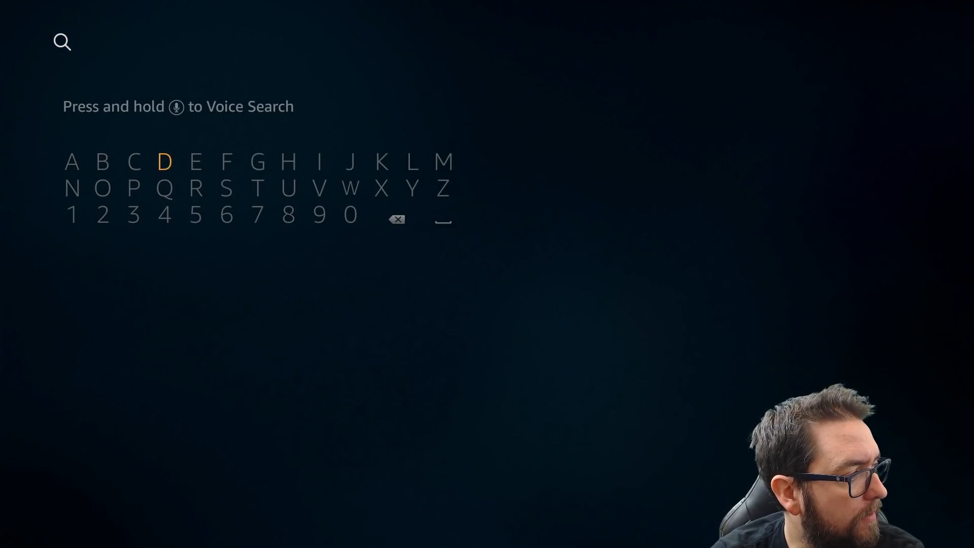
click(195, 188)
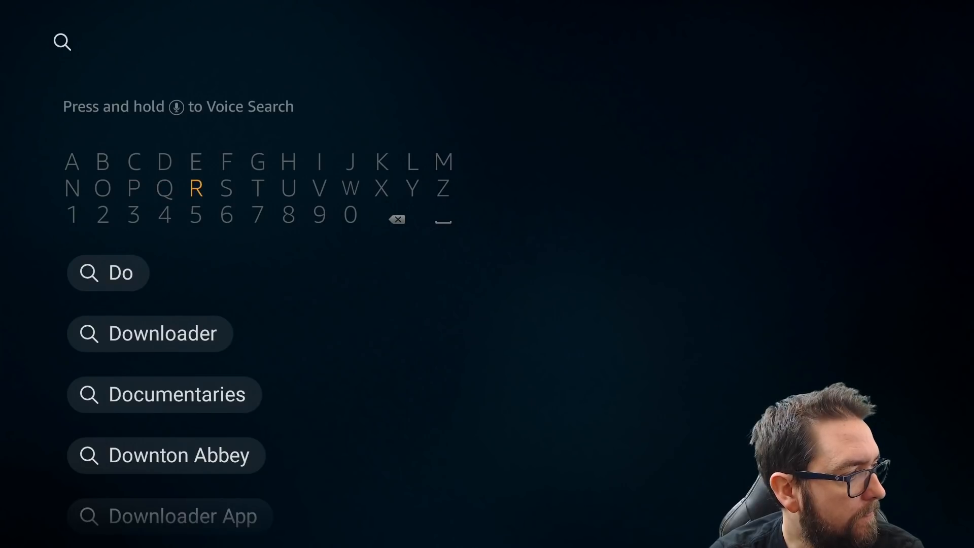
click(350, 188)
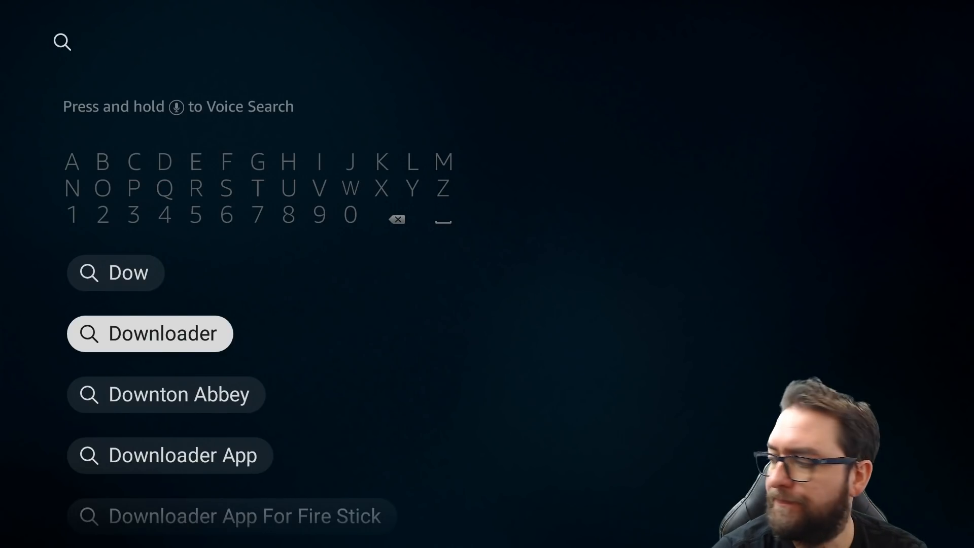
click(150, 334)
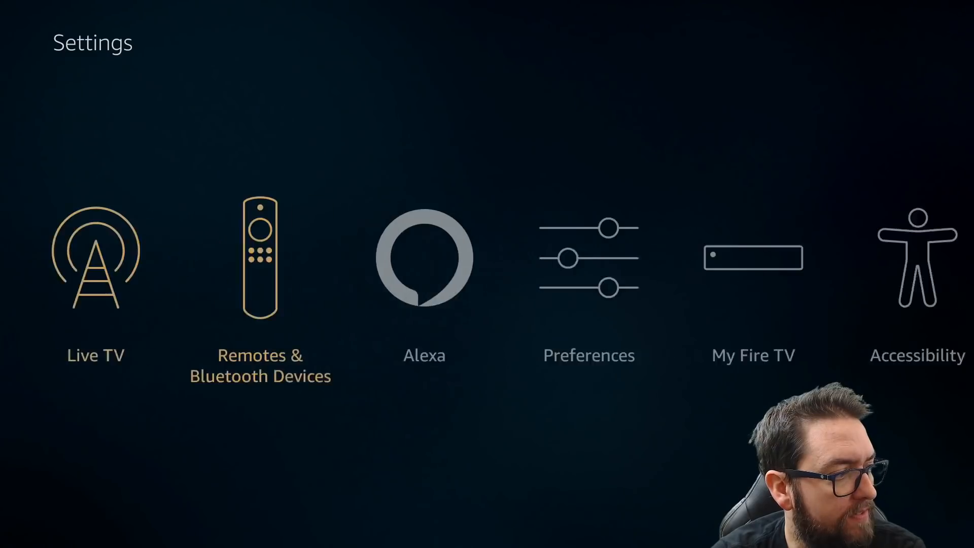
- Go to the My Fire TV settings and open Developer Options
scroll(right, 3)
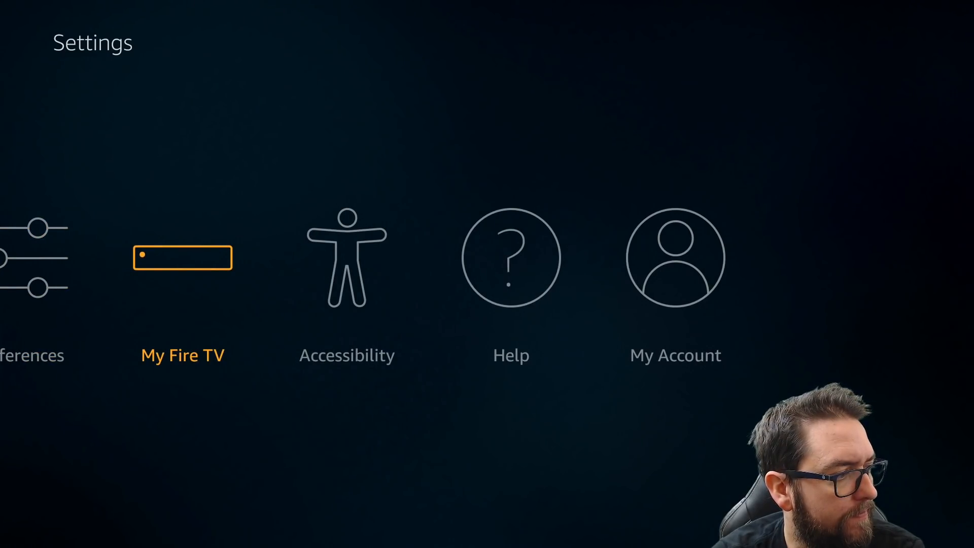
click(182, 257)
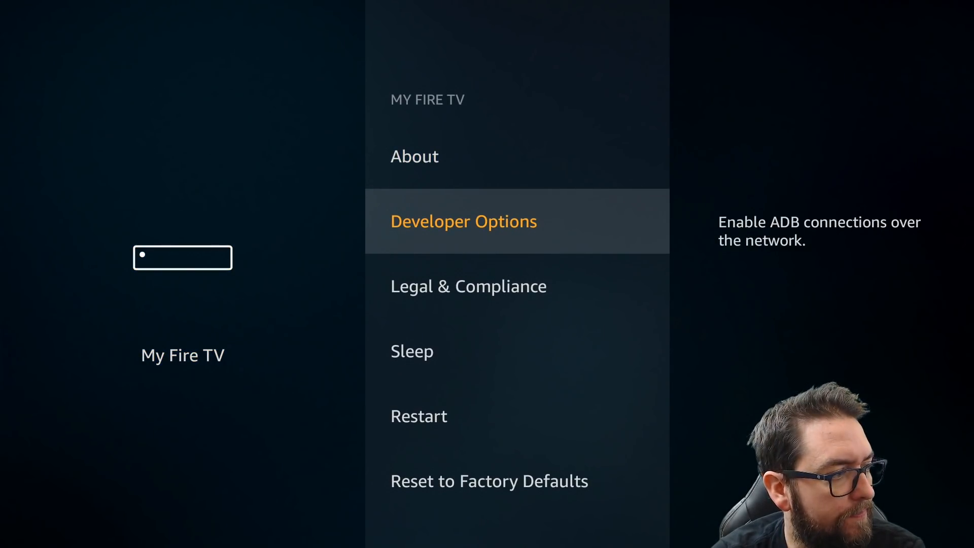
click(463, 221)
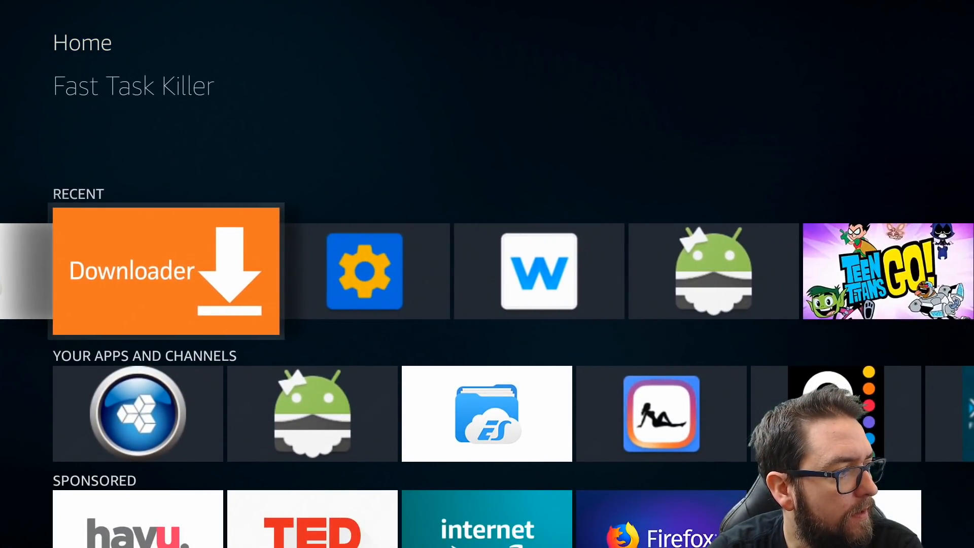
- Launch Downloader and enter docsquiffy.com/downloads in its URL field
click(166, 271)
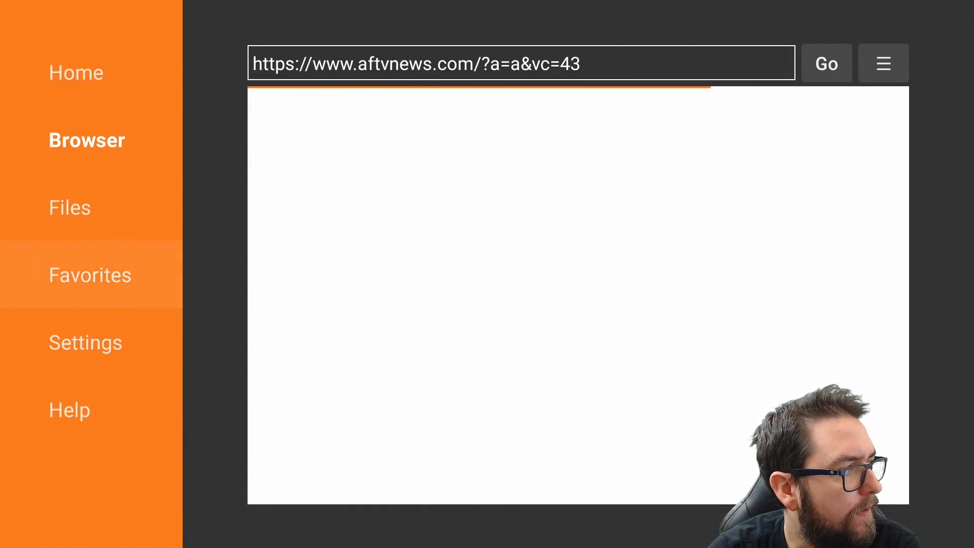
click(75, 72)
text(docs)
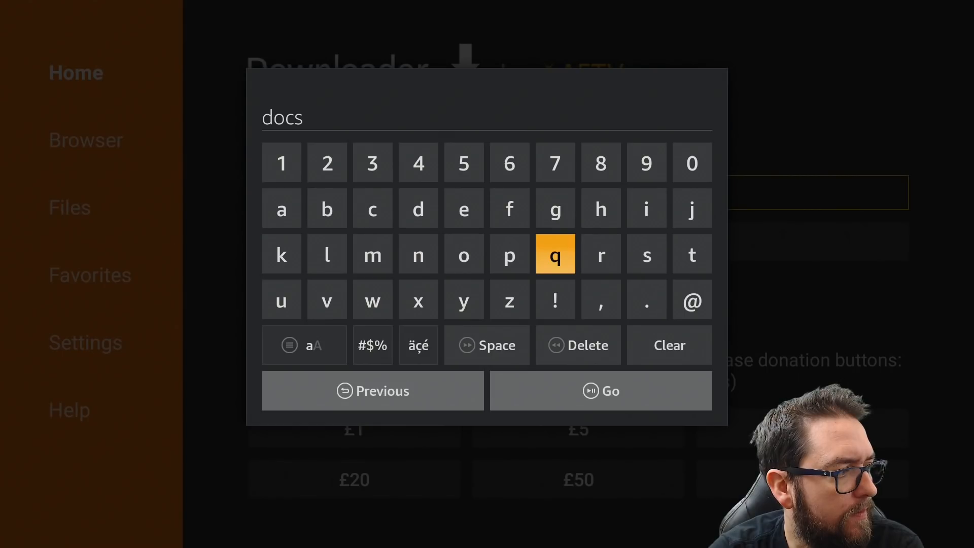
click(281, 299)
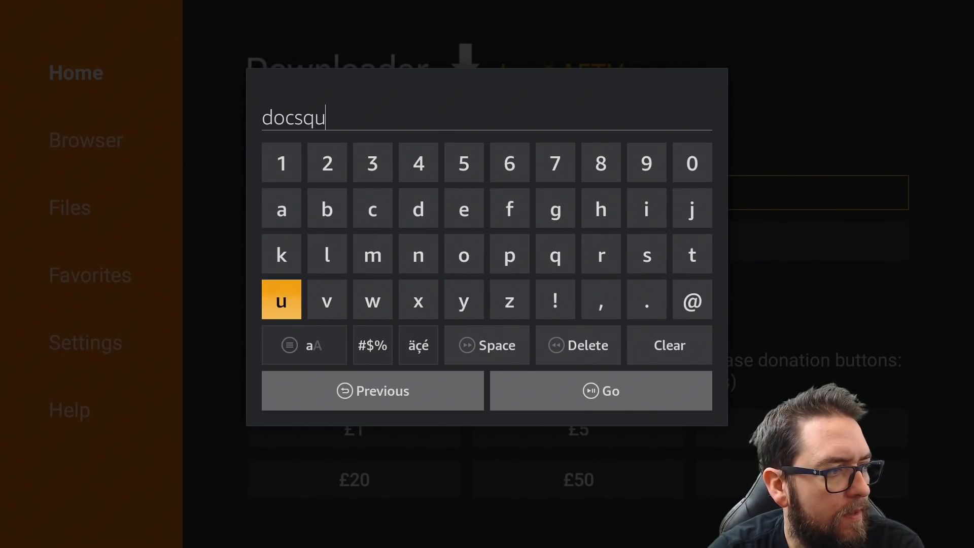
mouse_move(600, 208)
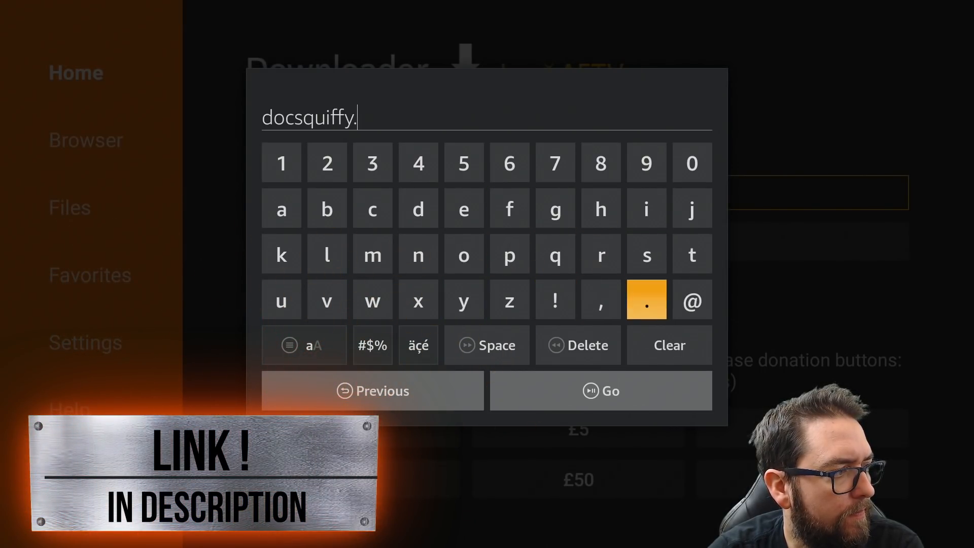
click(372, 208)
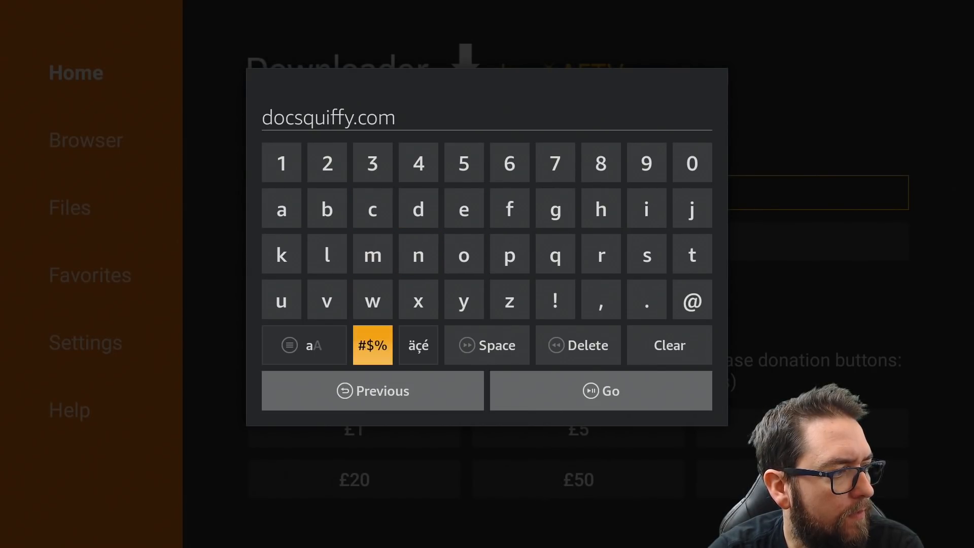
click(371, 345)
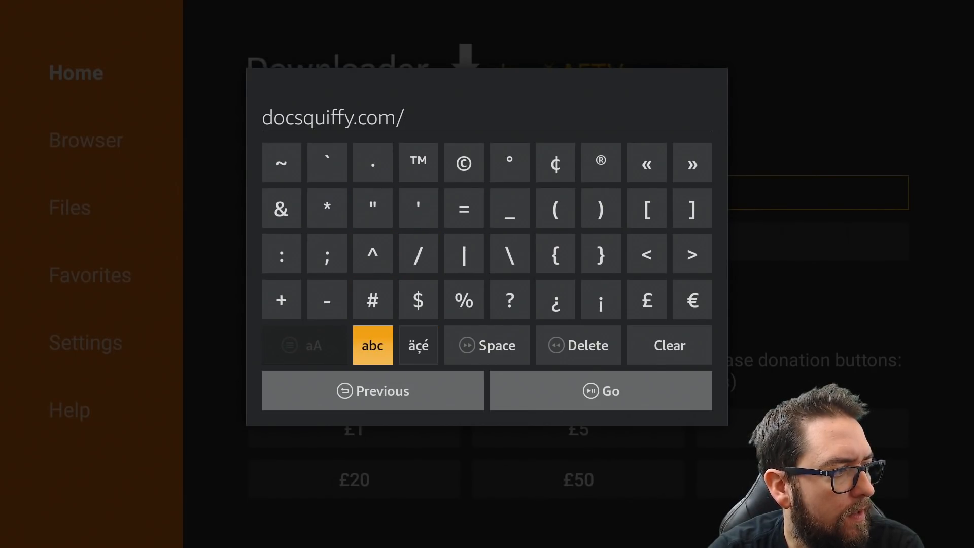
click(371, 344)
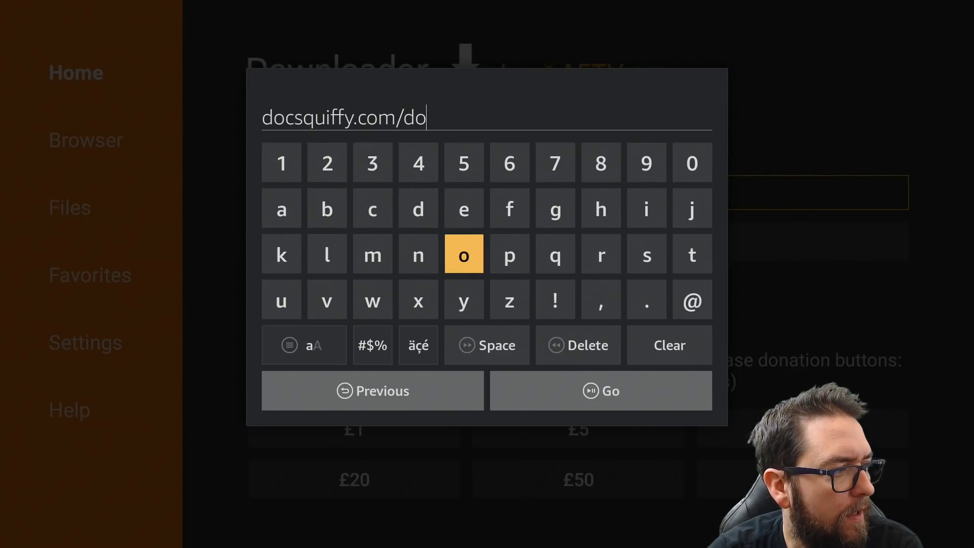
click(418, 254)
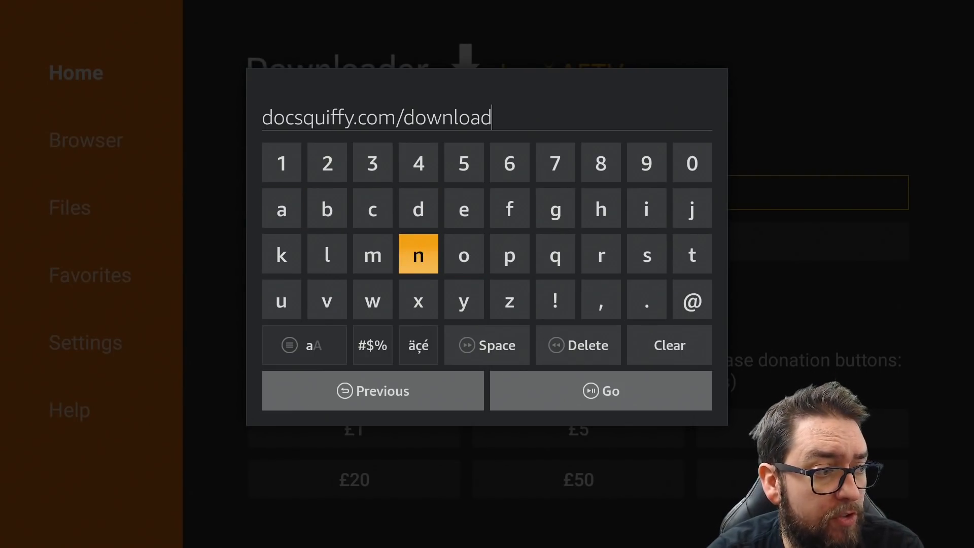
click(645, 254)
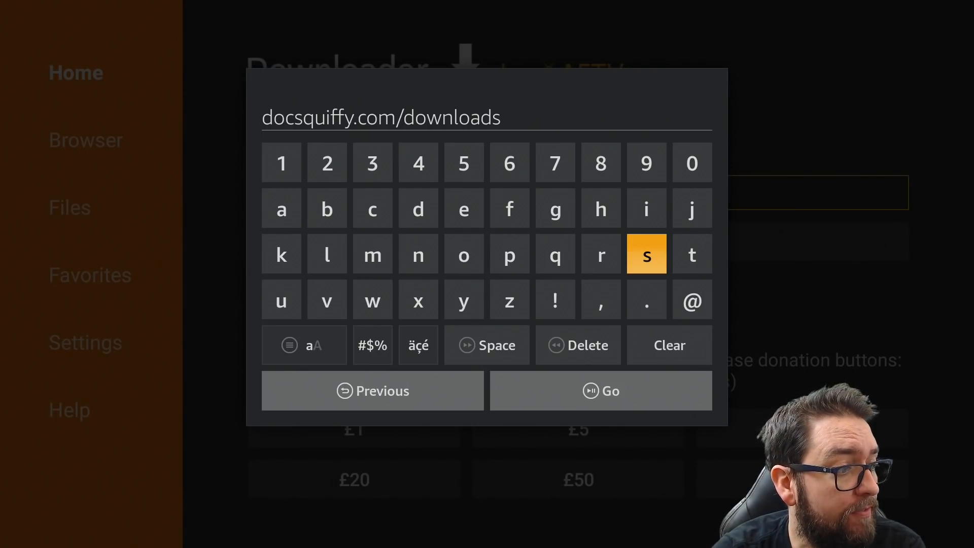
click(600, 390)
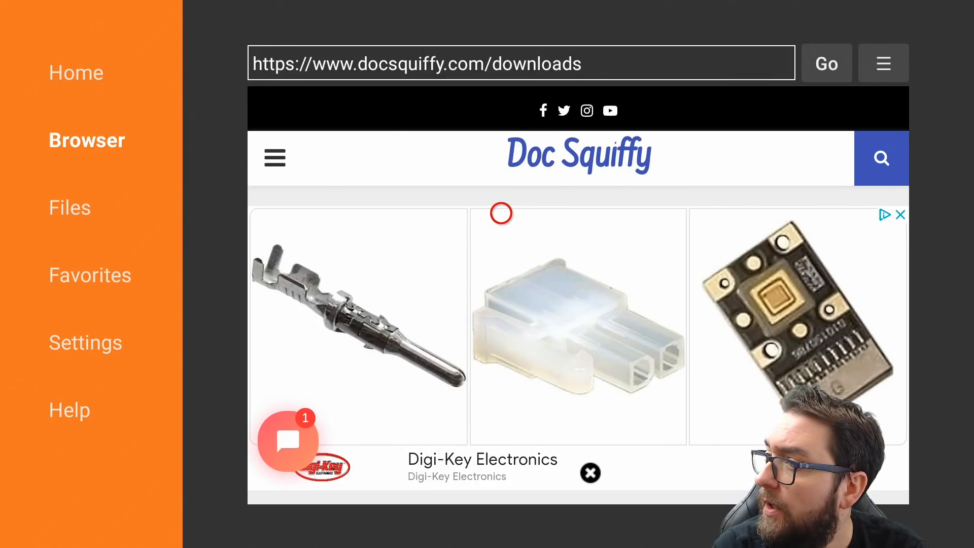
- Scroll the downloads page and open the Fast Task Killer (Android & Firestick) link
scroll(down, 3)
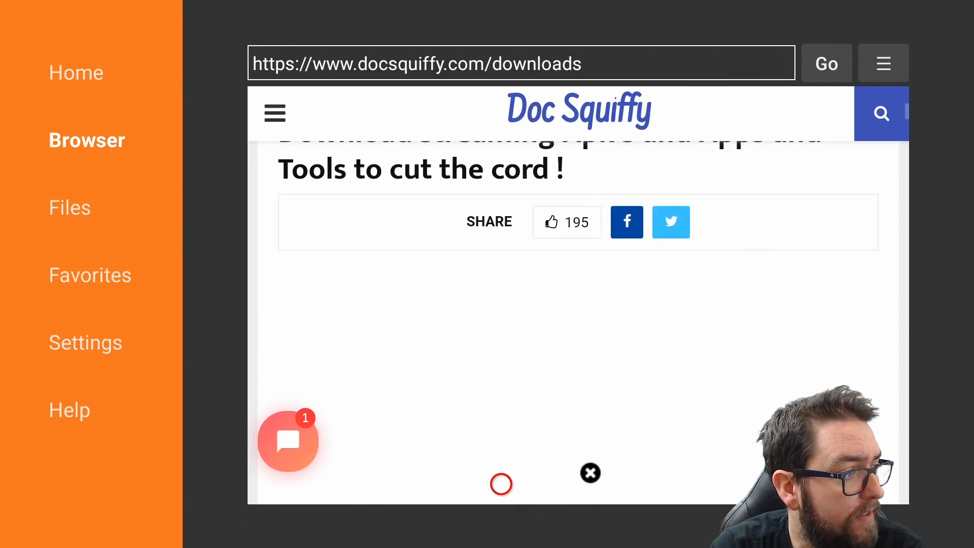
scroll(down, 3)
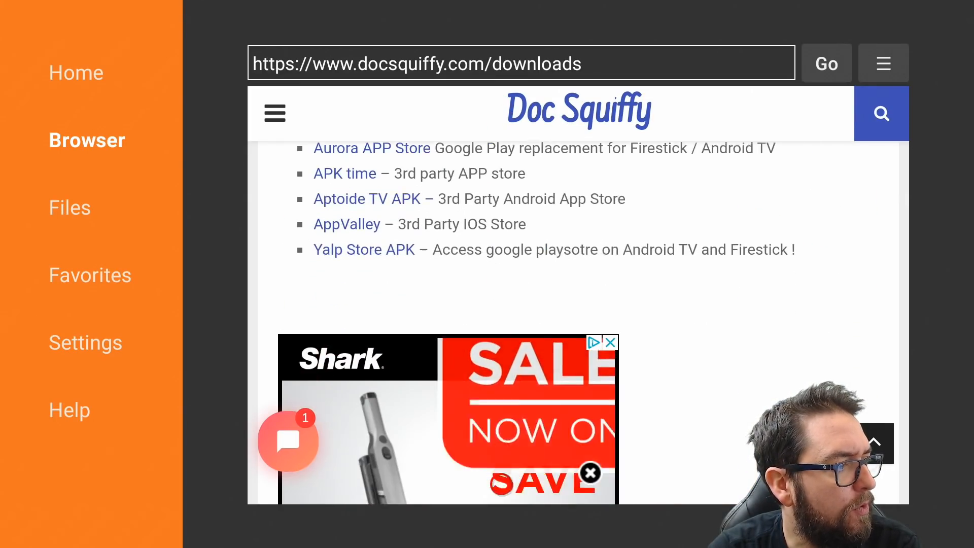
scroll(down, 3)
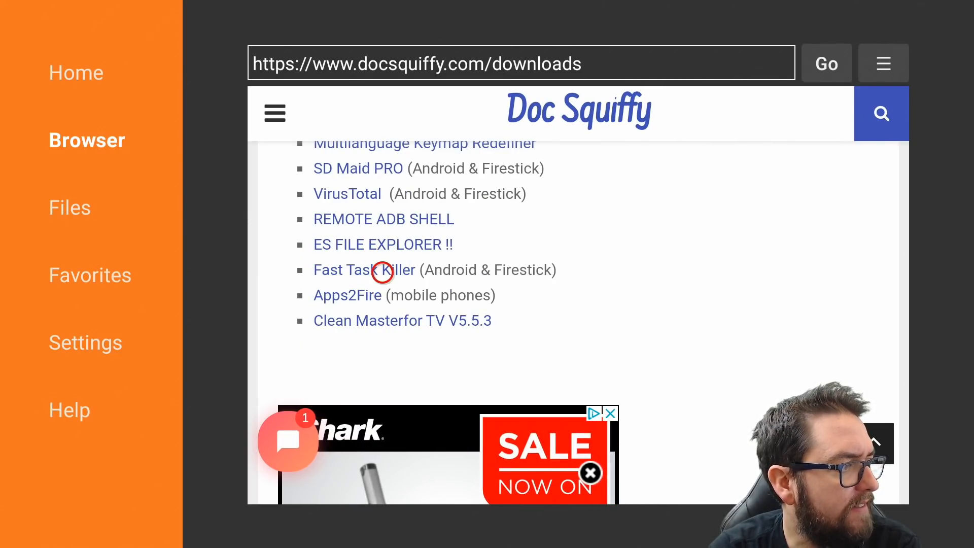
click(363, 270)
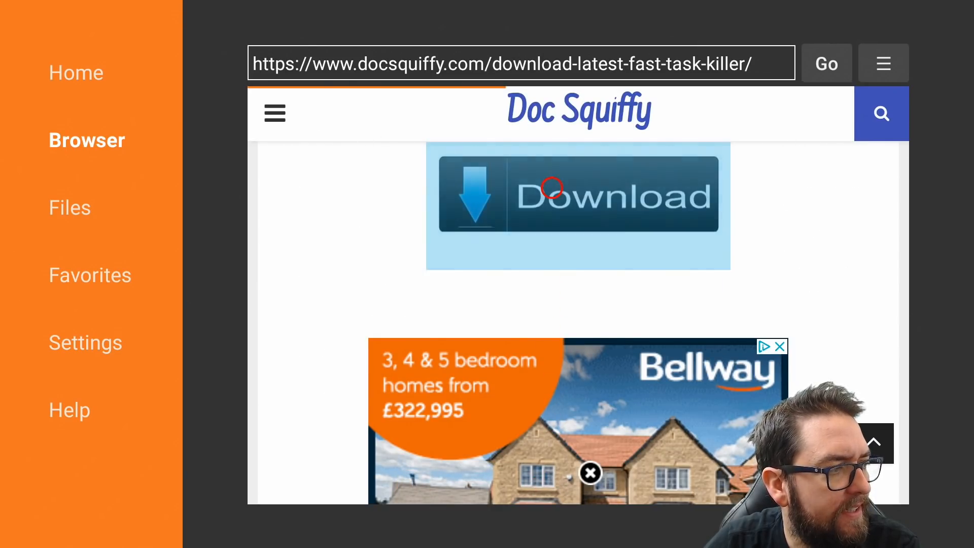
- Download the Fast Task Killer file, install it, and finish with Done
click(578, 193)
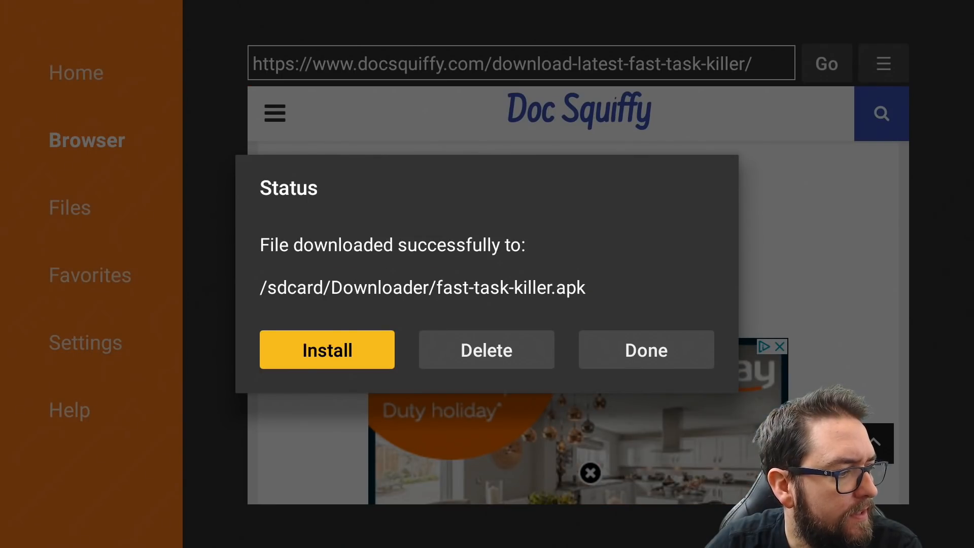
click(327, 349)
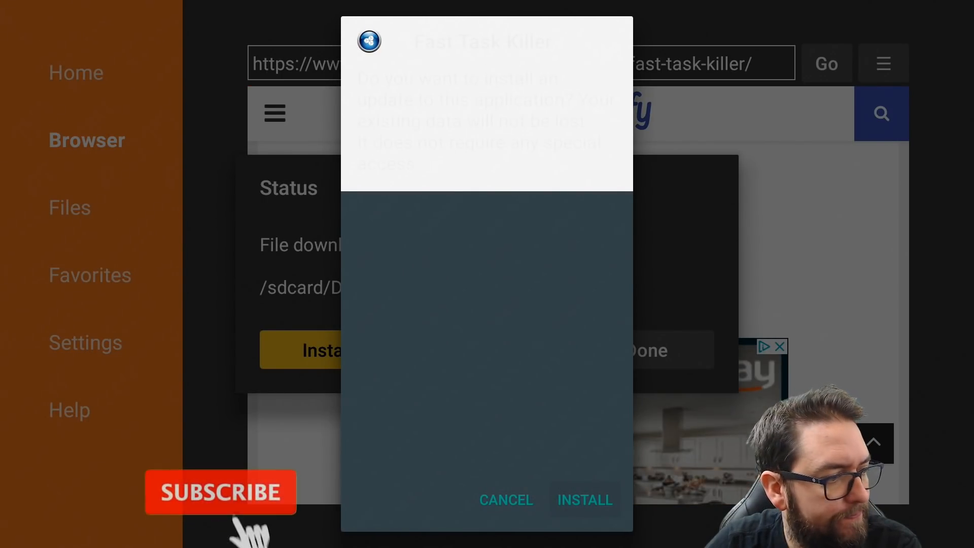
click(584, 500)
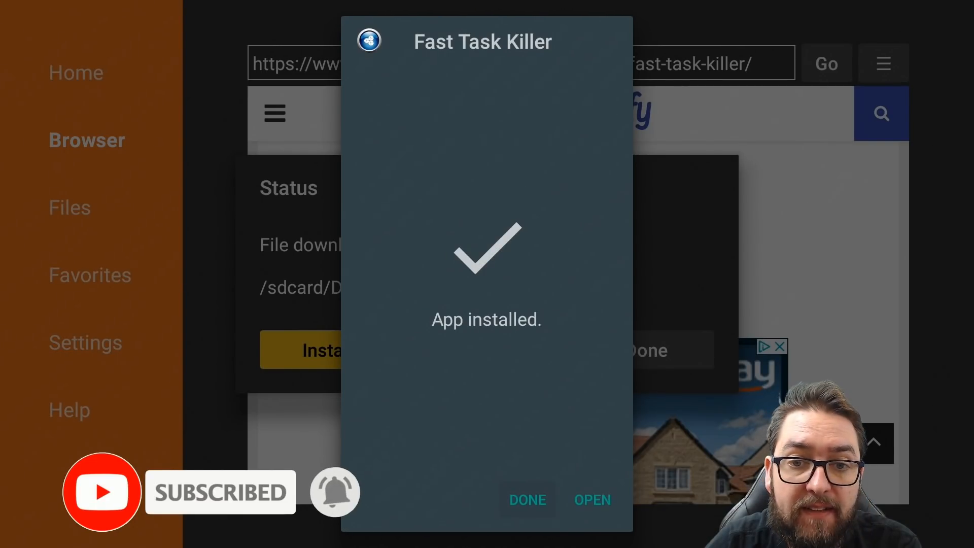
click(526, 499)
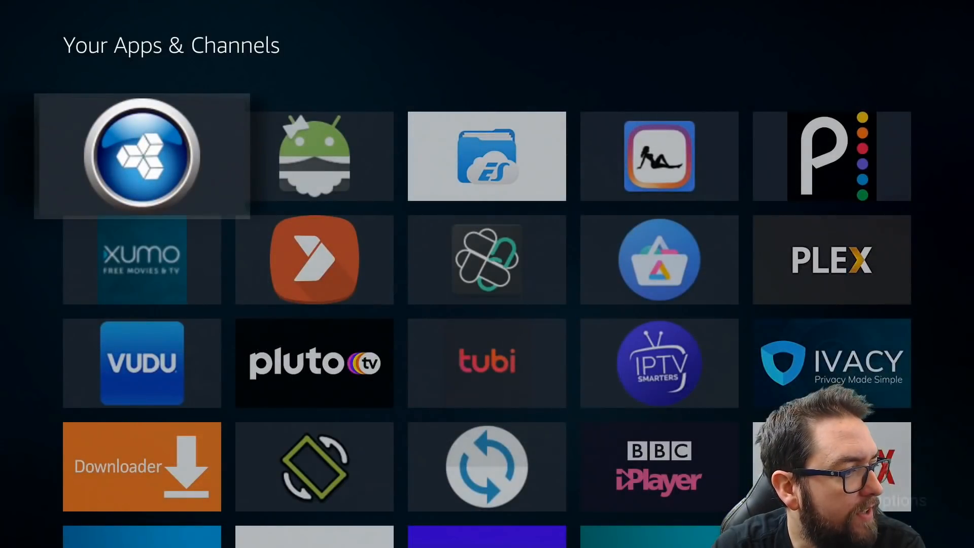
- Move Fast Task Killer to the first position in Your Apps & Channels
scroll(down, 3)
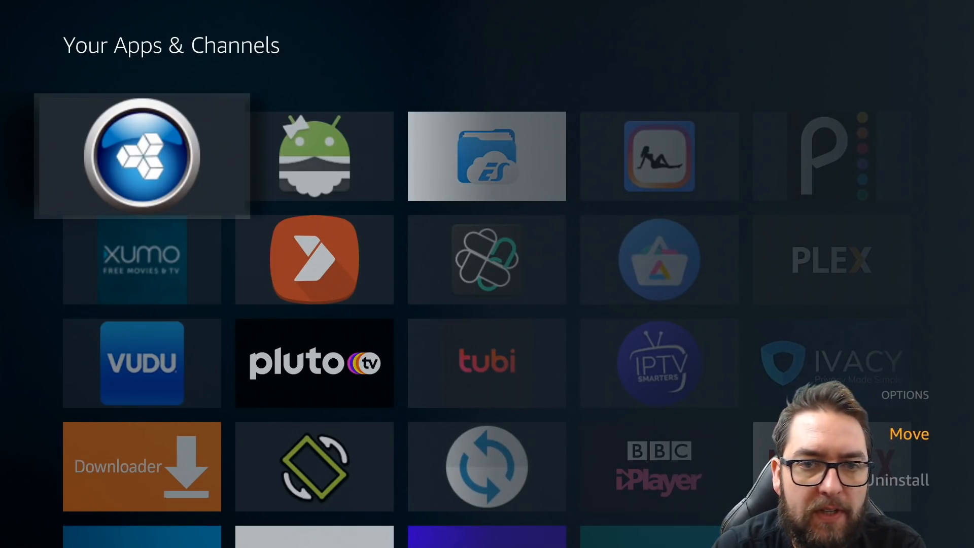
click(908, 434)
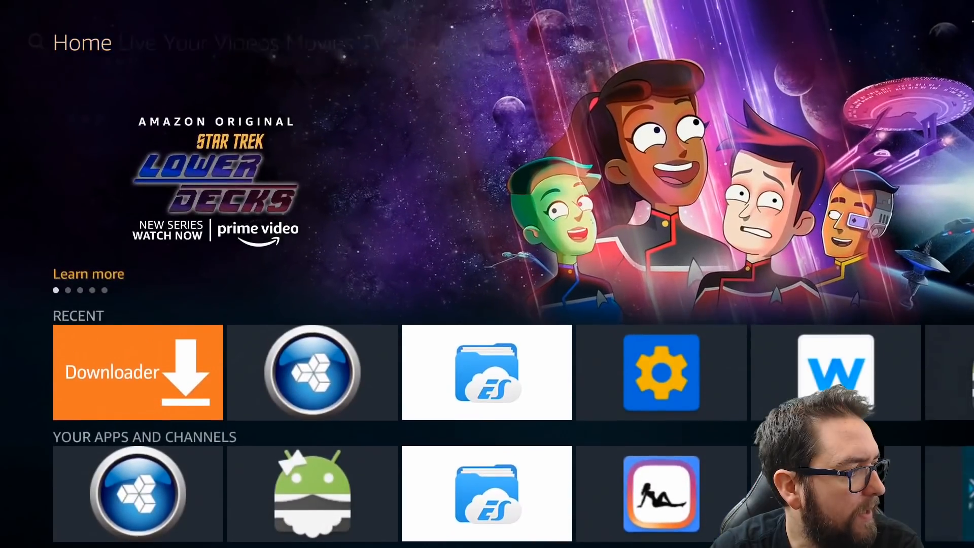
scroll(down, 3)
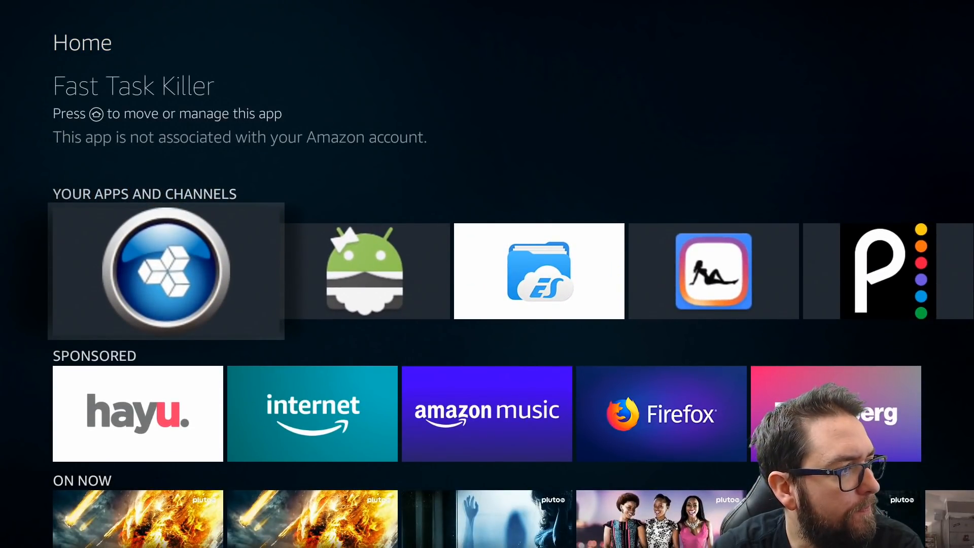
click(166, 270)
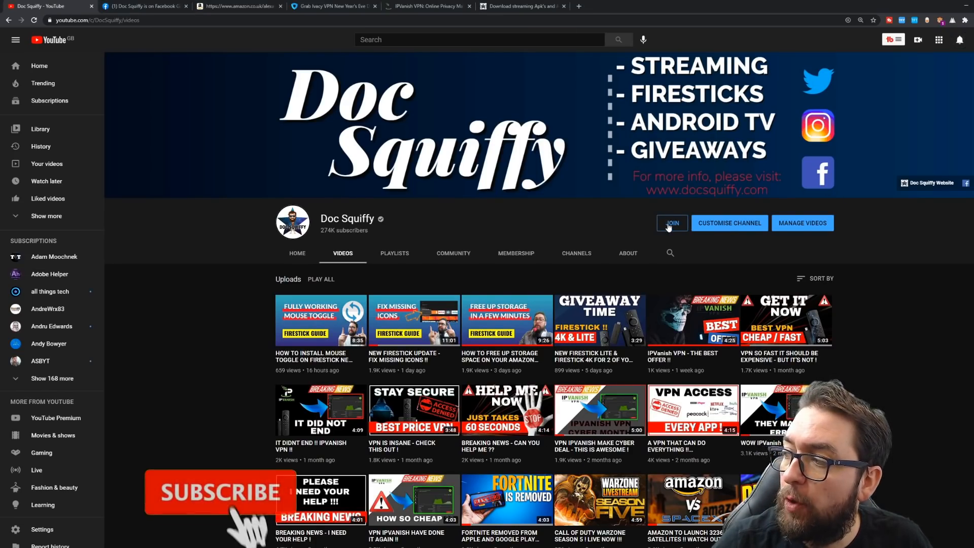
- View and close the channel's JOIN membership options, then switch to the Facebook Gaming tab
click(671, 222)
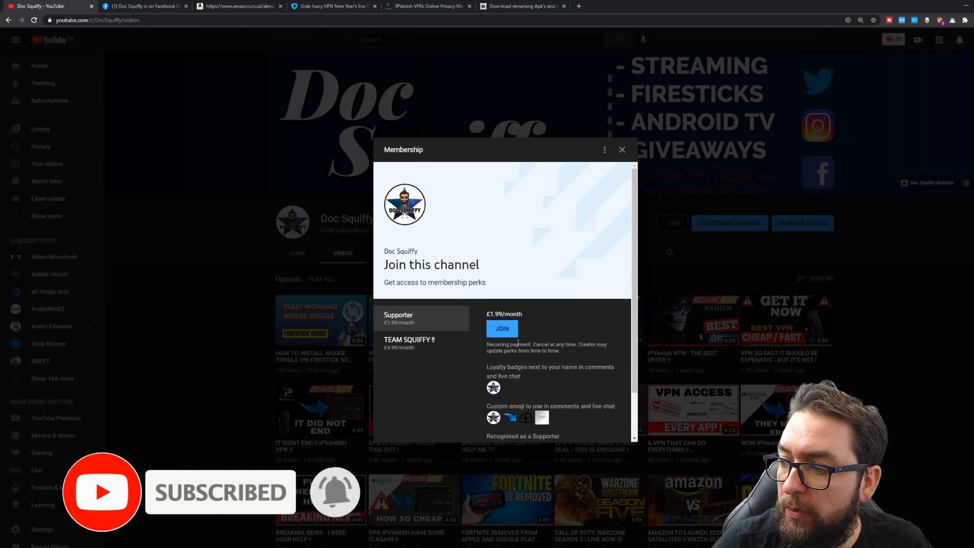
click(621, 149)
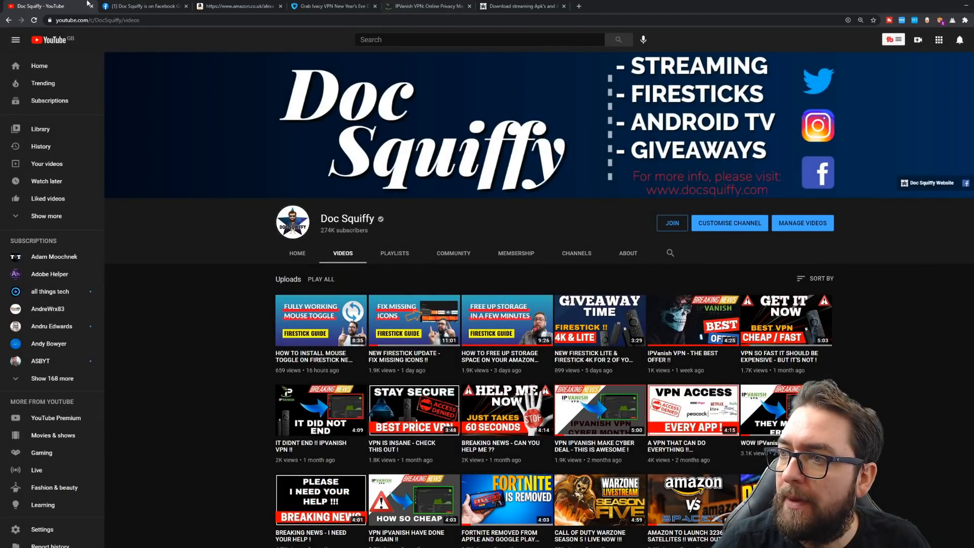
click(143, 6)
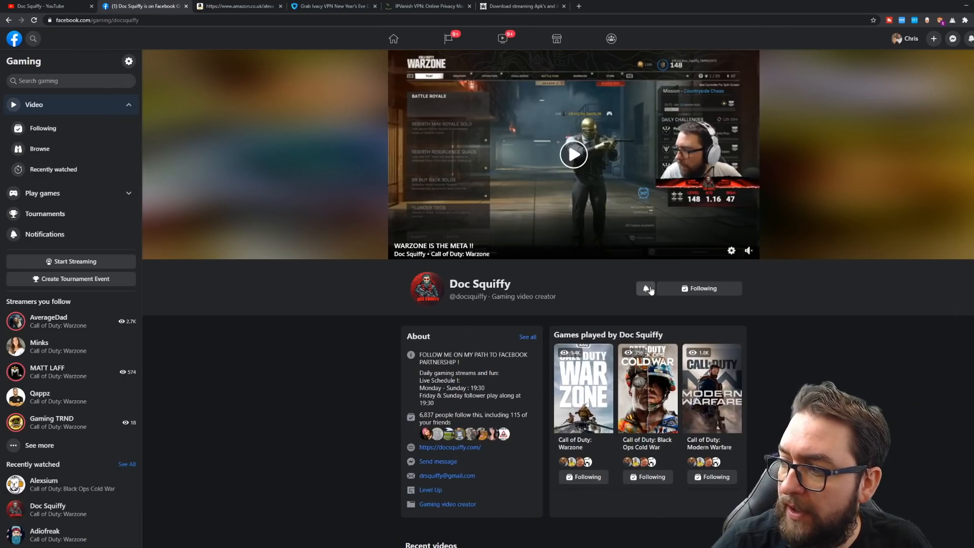
- Switch to the Ivacy VPN New Year's Eve deal tab
click(333, 6)
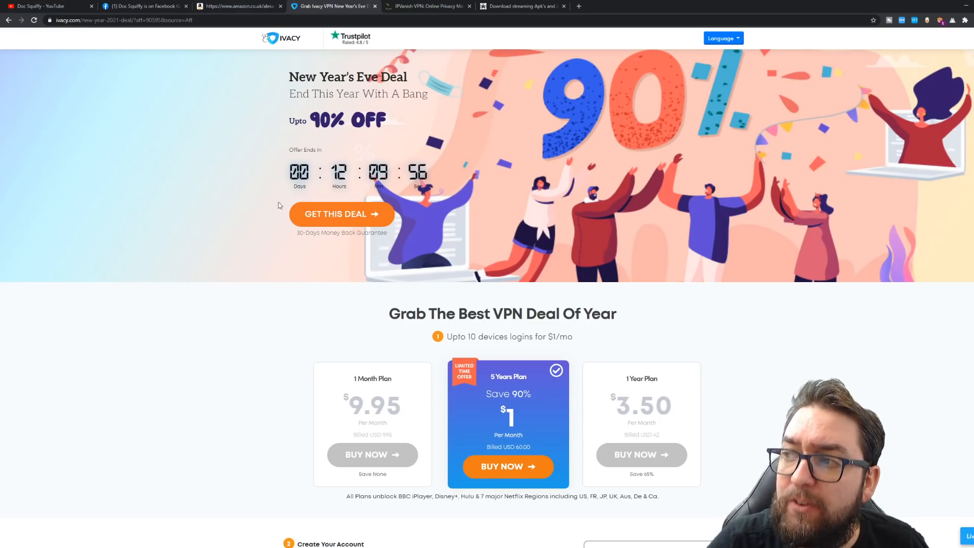
- Leave the Ivacy New Year's Eve deal page for the IPVanish site's tab
click(427, 6)
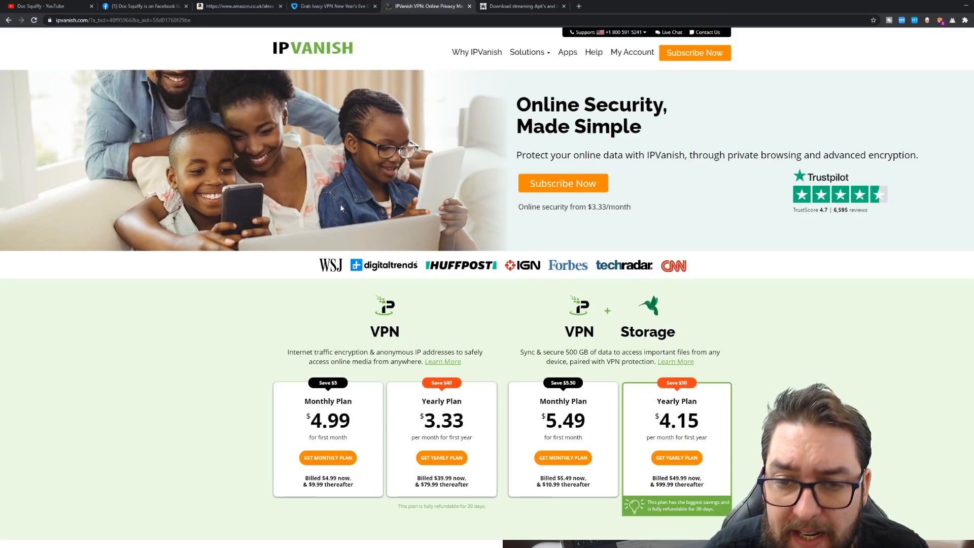
mouse_move(209, 512)
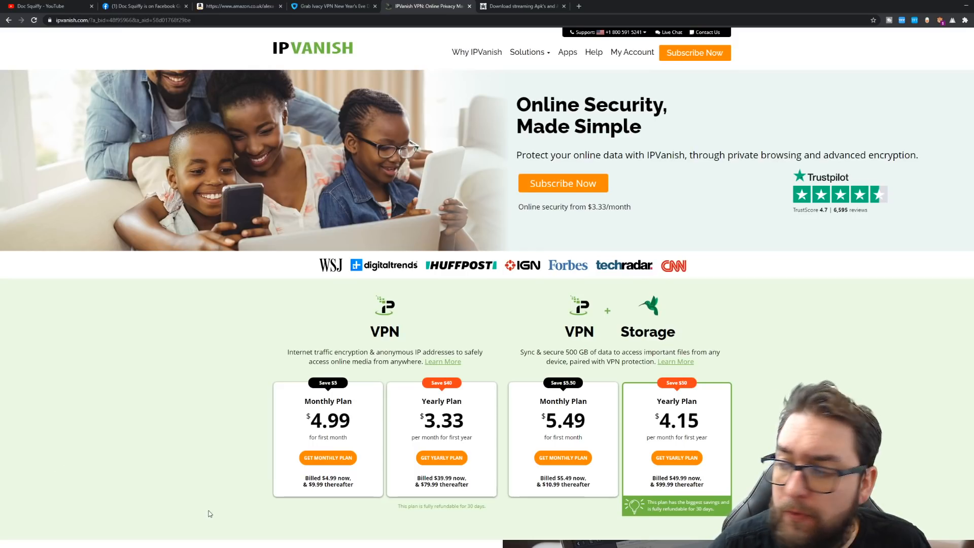
mouse_move(782, 386)
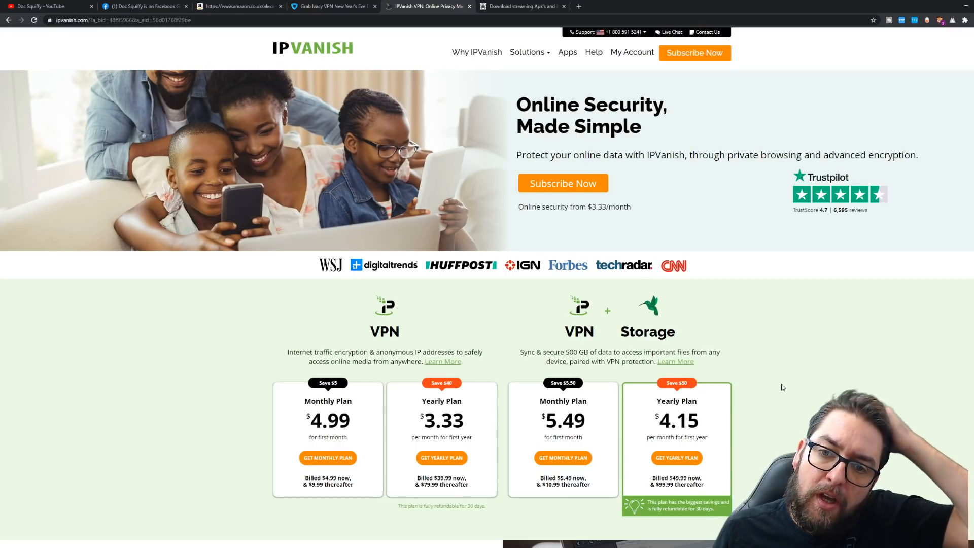
- After reviewing IPVanish plan prices, return to the YouTube channel's videos tab
click(41, 6)
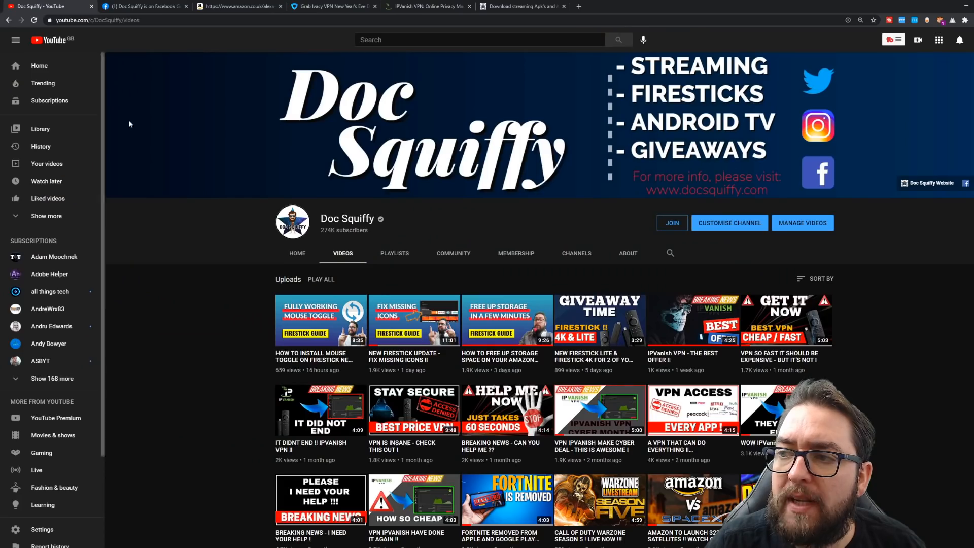
mouse_move(321, 320)
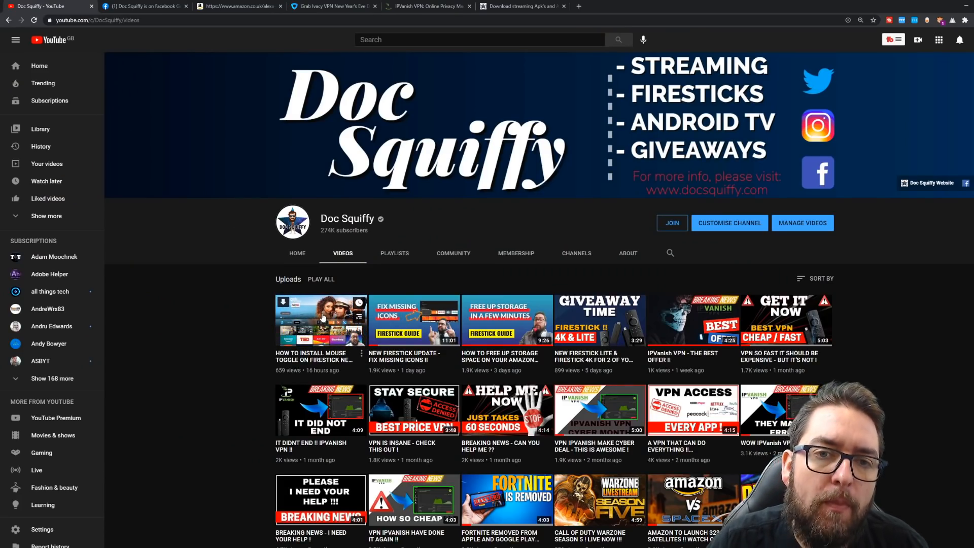